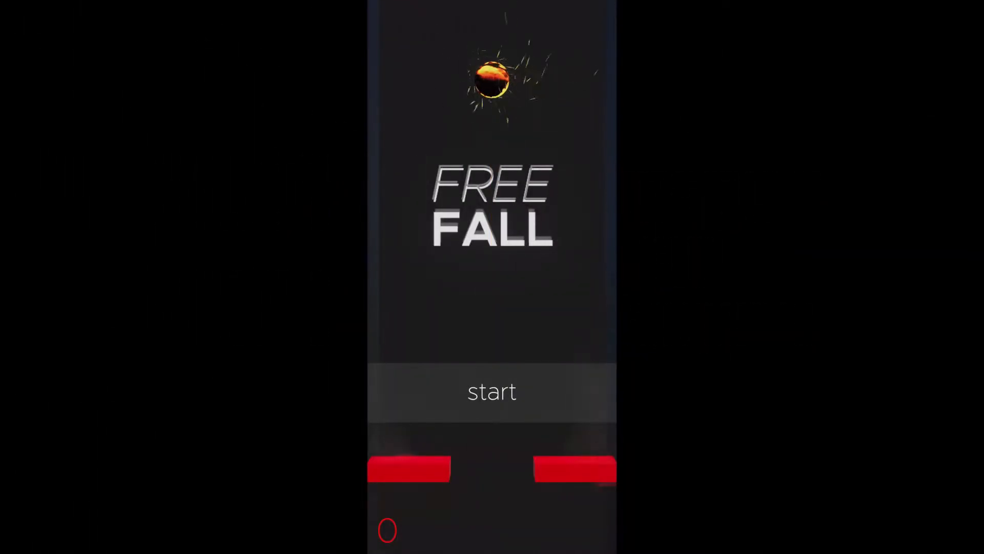
{"action": "left_click", "coordinate": [492, 391]}
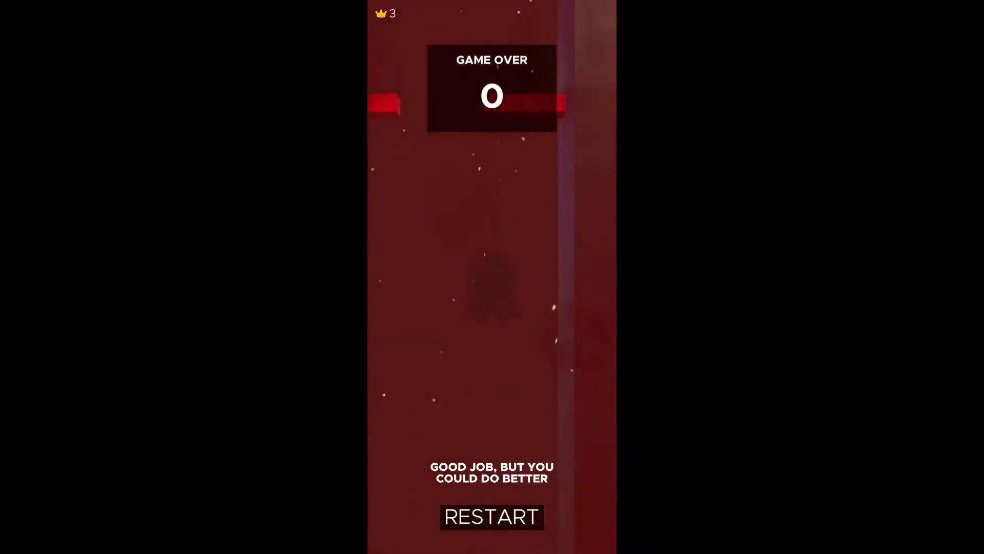
{"action": "left_click", "coordinate": [492, 517]}
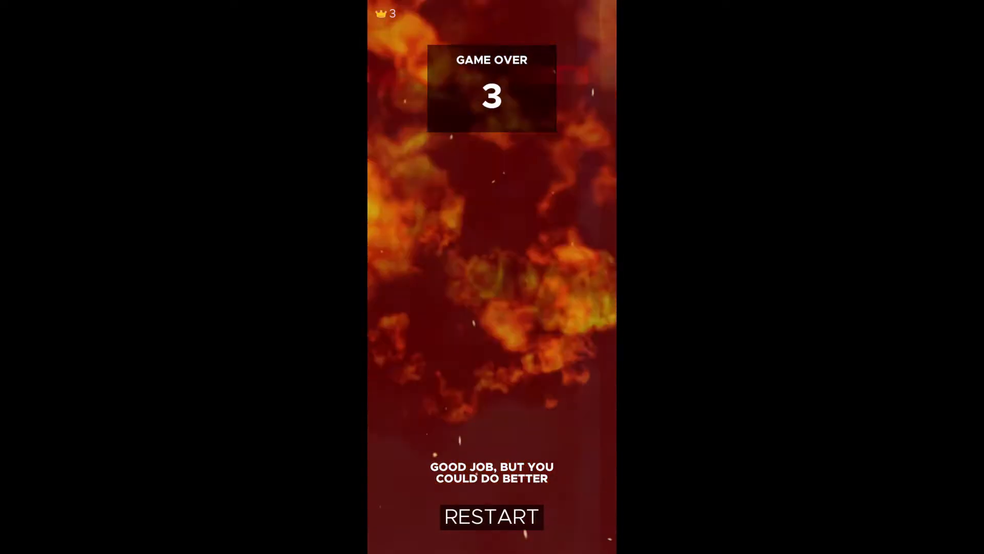
{"action": "left_click", "coordinate": [492, 517]}
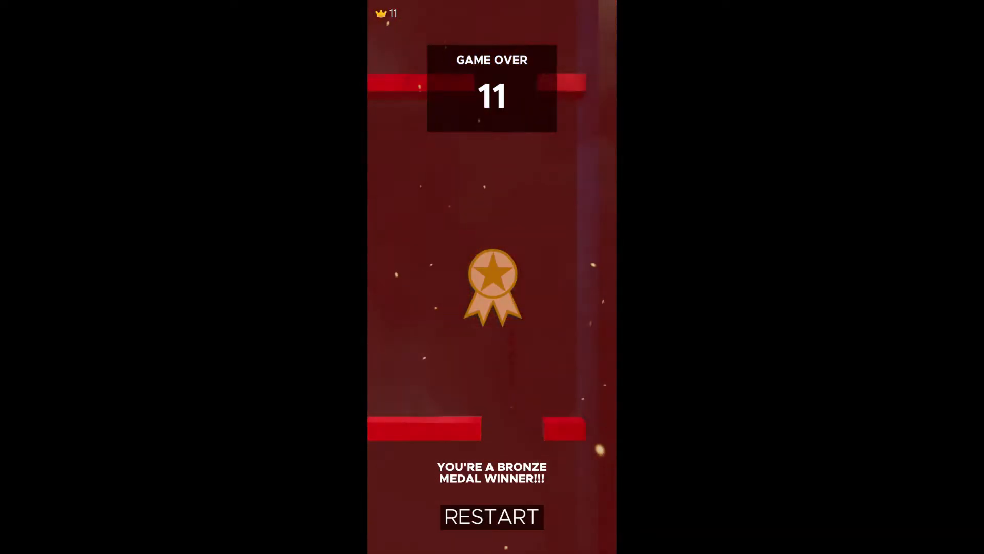
{"action": "left_click", "coordinate": [492, 517]}
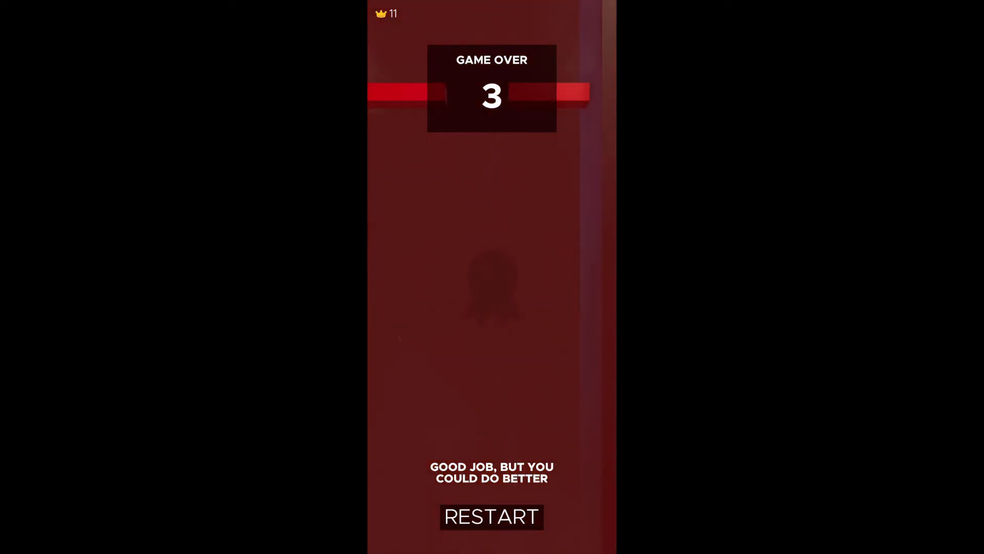
{"action": "left_click", "coordinate": [491, 516]}
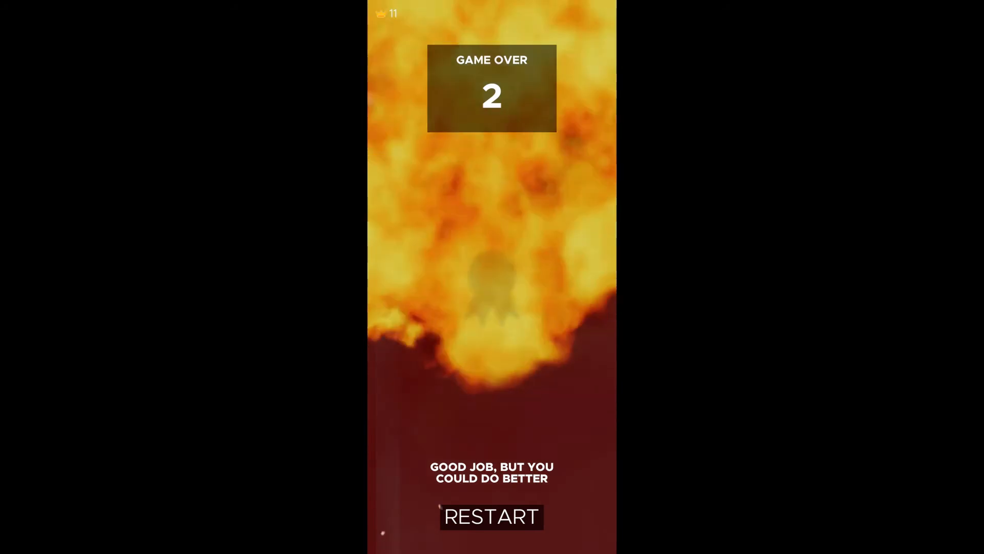
{"action": "left_click", "coordinate": [491, 516]}
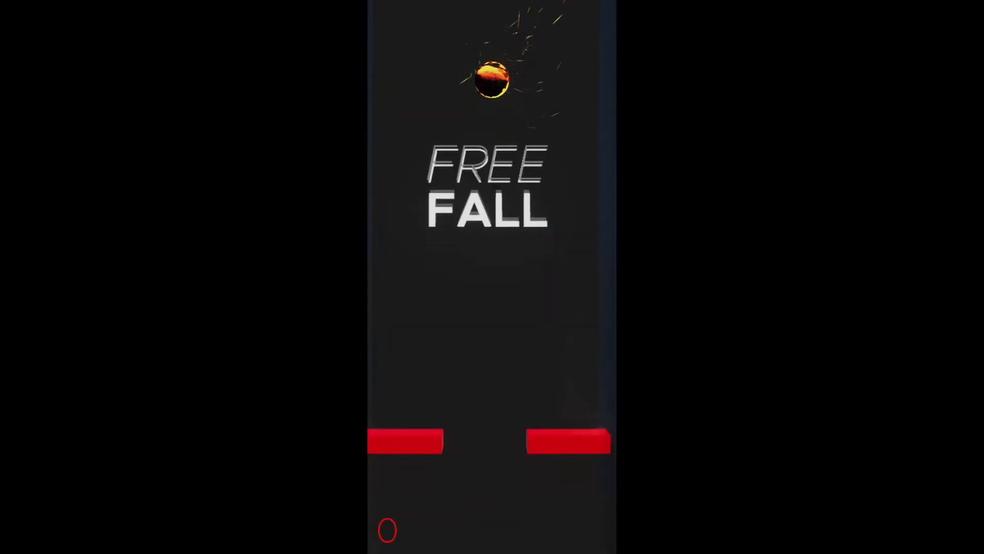